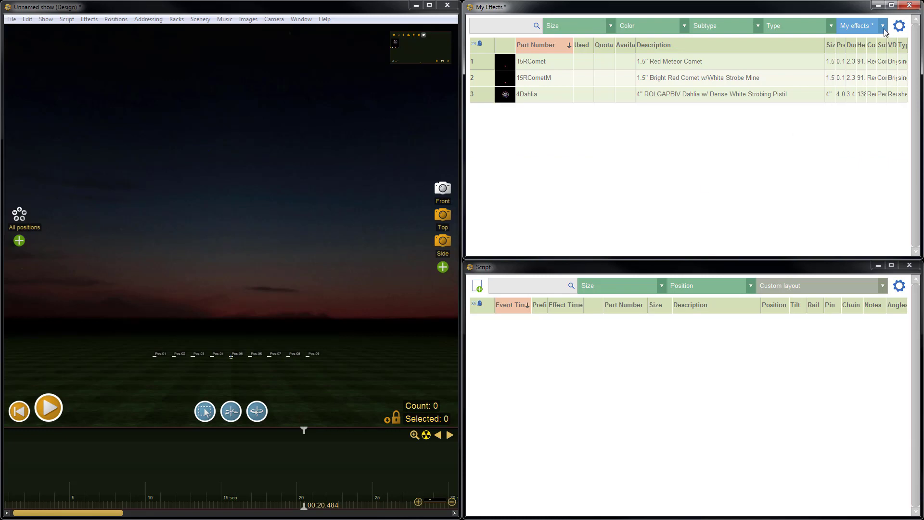
# - Sync My Effects with the network, applying the three deleted rows
pyautogui.click(881, 25)
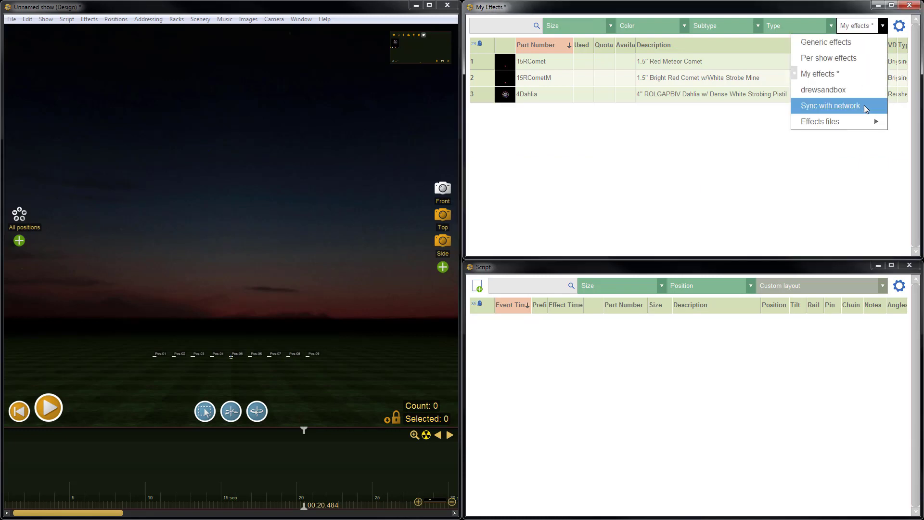
pyautogui.click(829, 105)
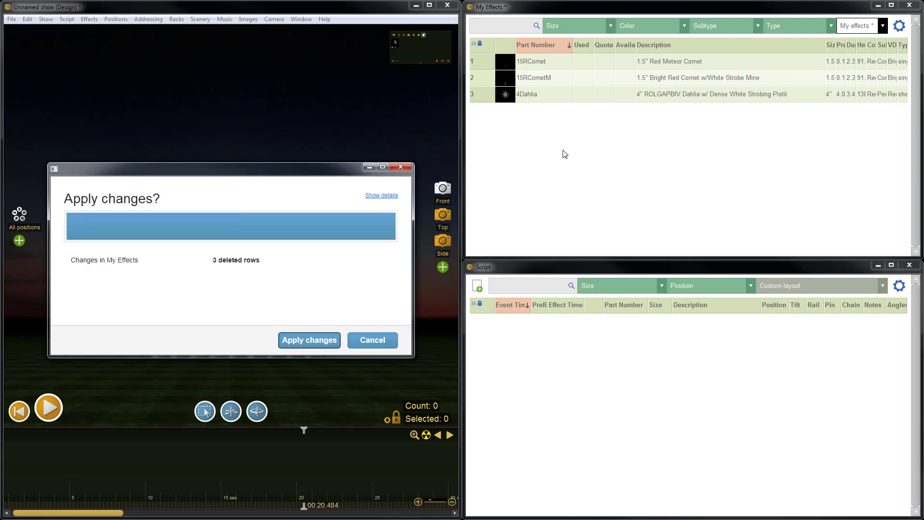
pyautogui.moveTo(266, 269)
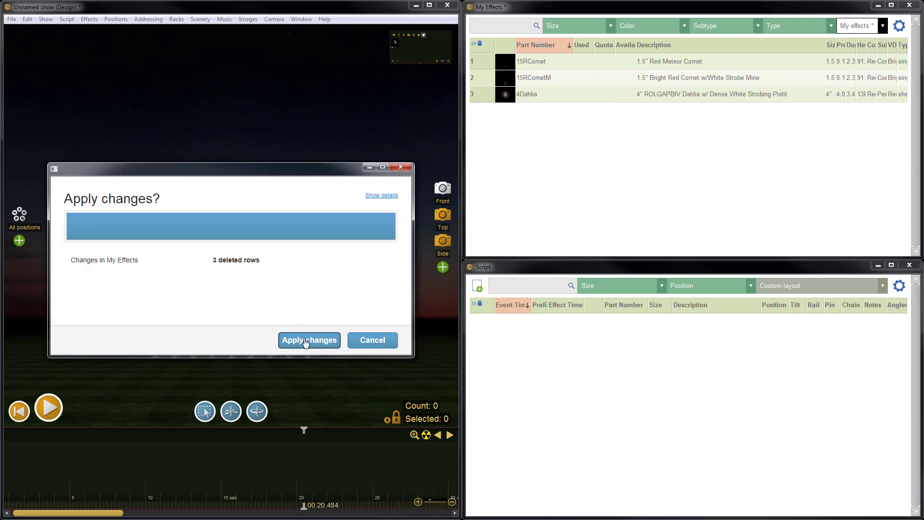
pyautogui.click(309, 341)
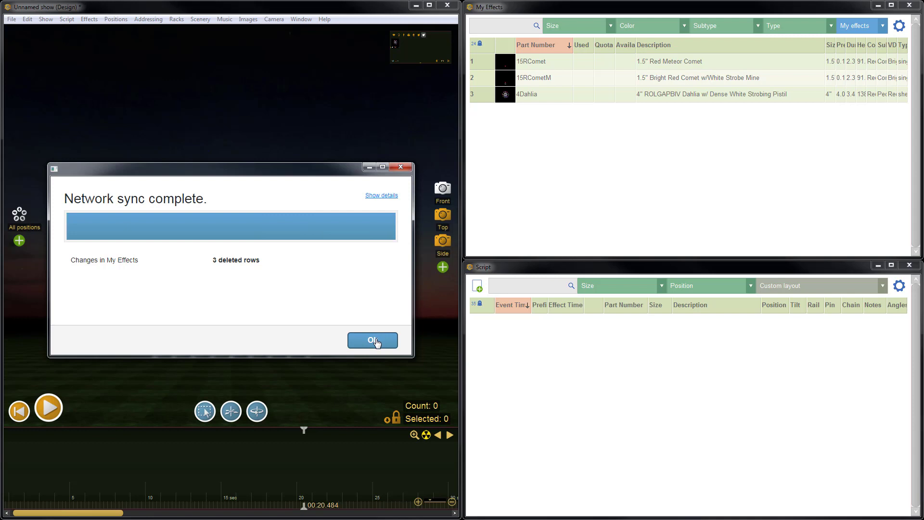
pyautogui.click(372, 340)
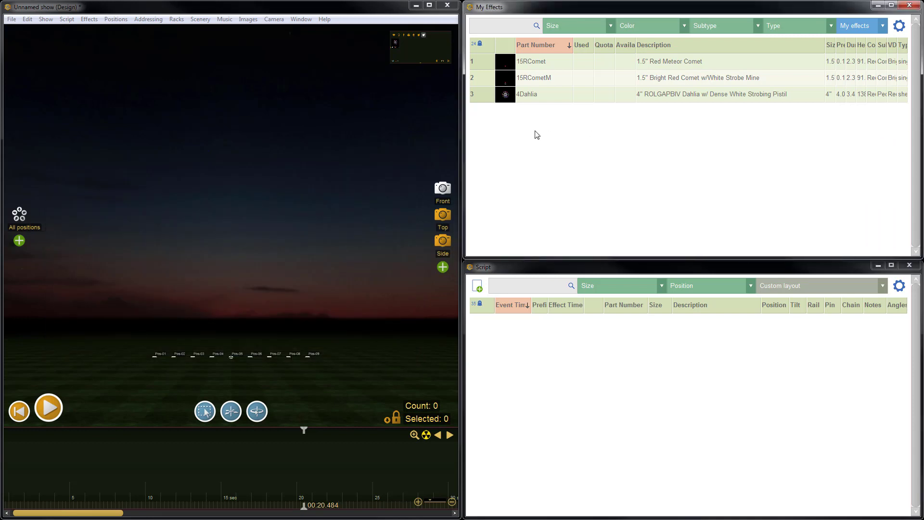
pyautogui.moveTo(729, 145)
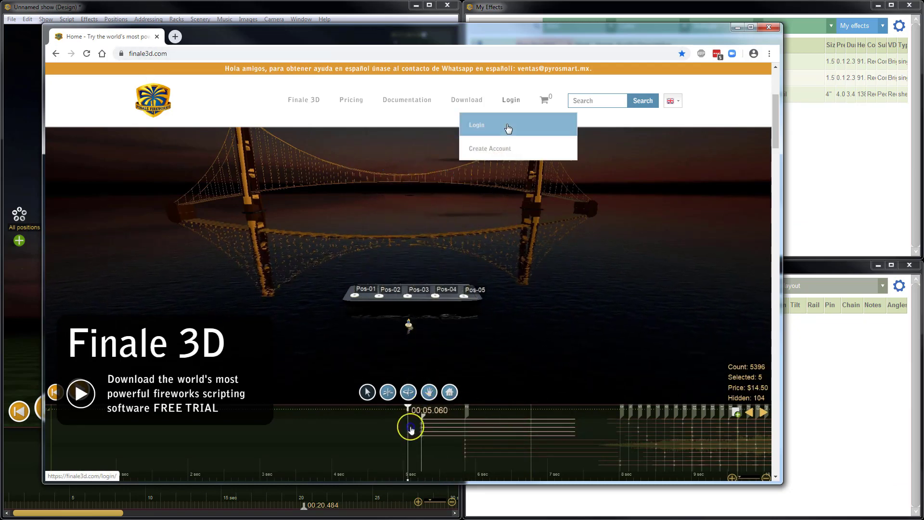
# - Log in on finale3d.com and go to My Account > My Effects Settings
pyautogui.click(476, 124)
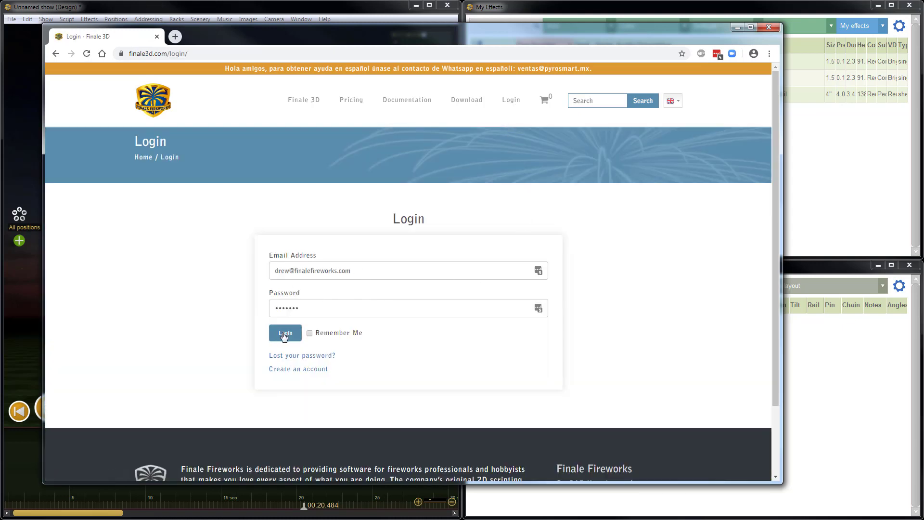
pyautogui.click(285, 333)
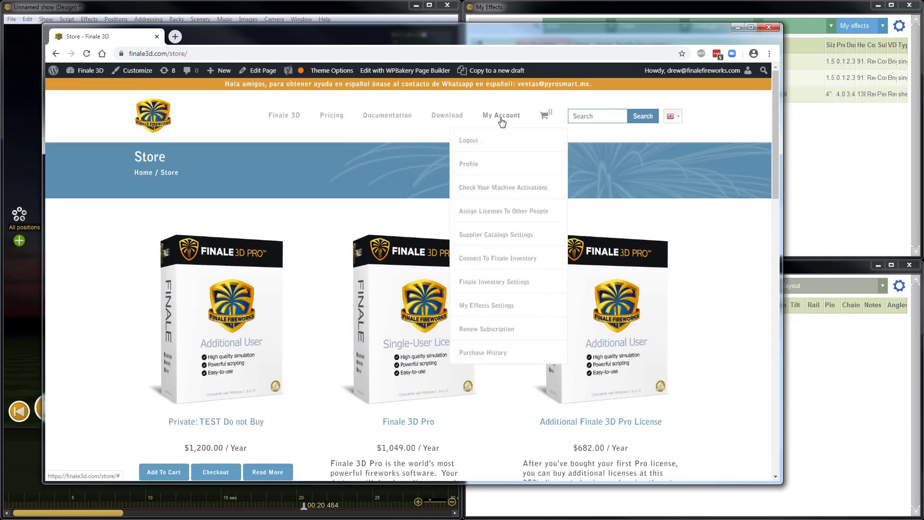
pyautogui.moveTo(517, 181)
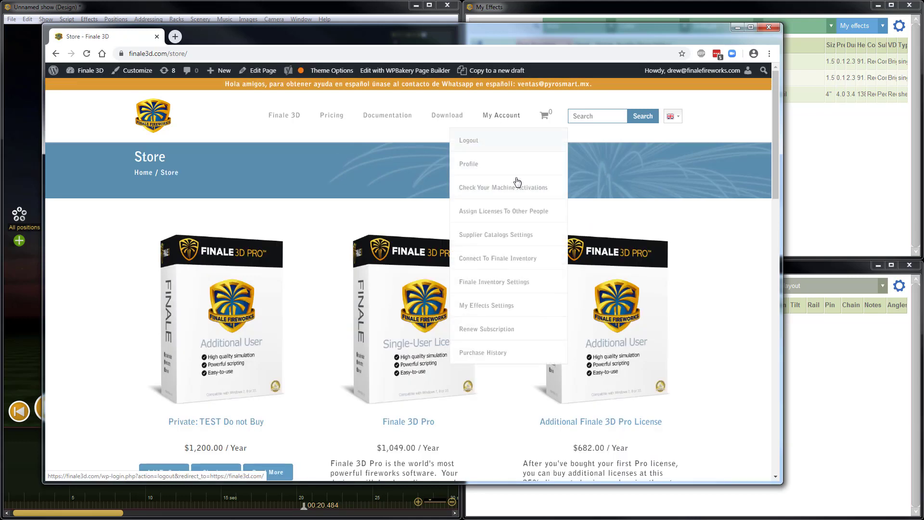
pyautogui.click(486, 306)
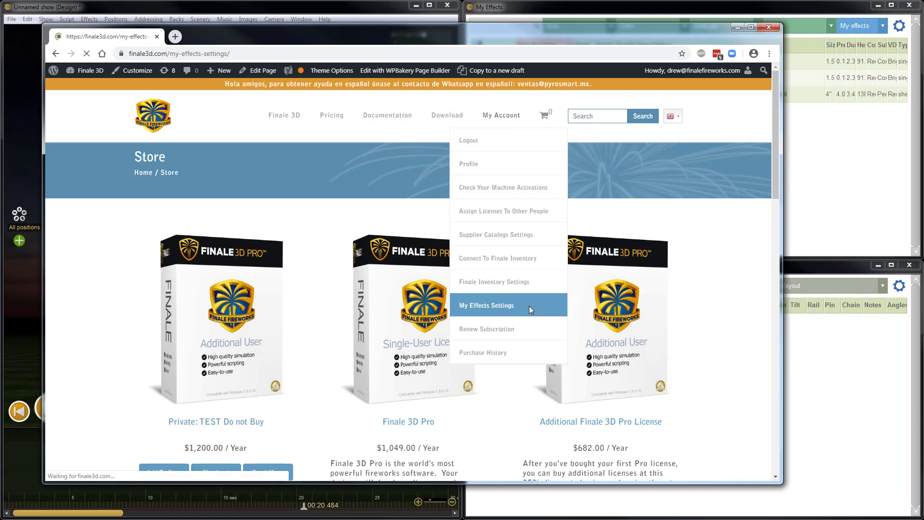
# - Scroll down the My Effects Settings page to show the full snapshot table
pyautogui.click(486, 305)
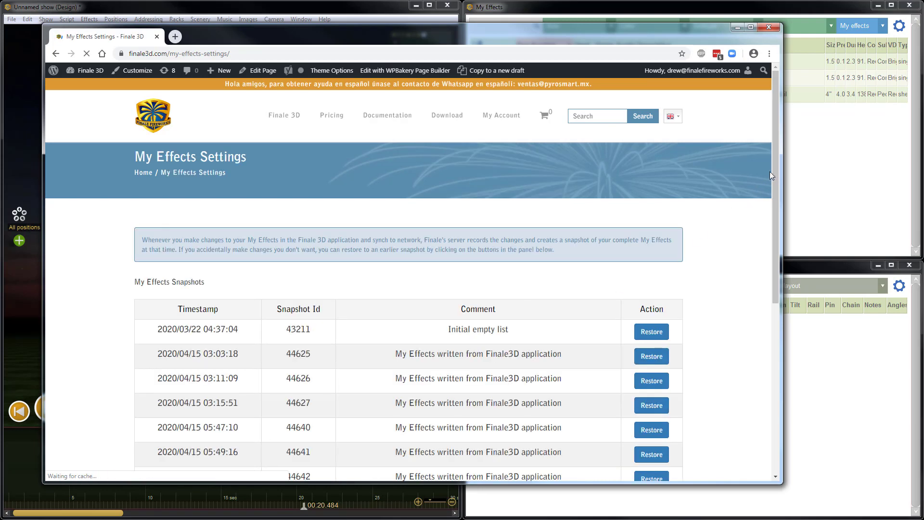
pyautogui.scroll(-3)
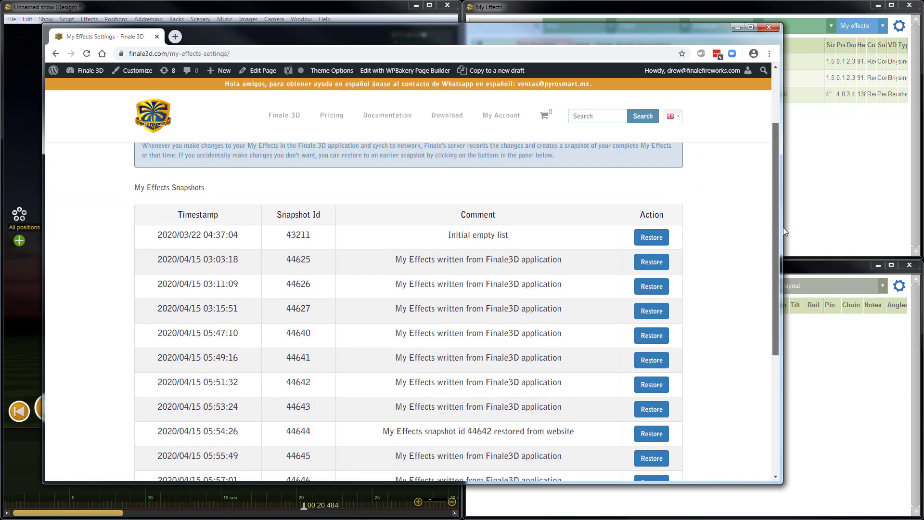
pyautogui.scroll(-3)
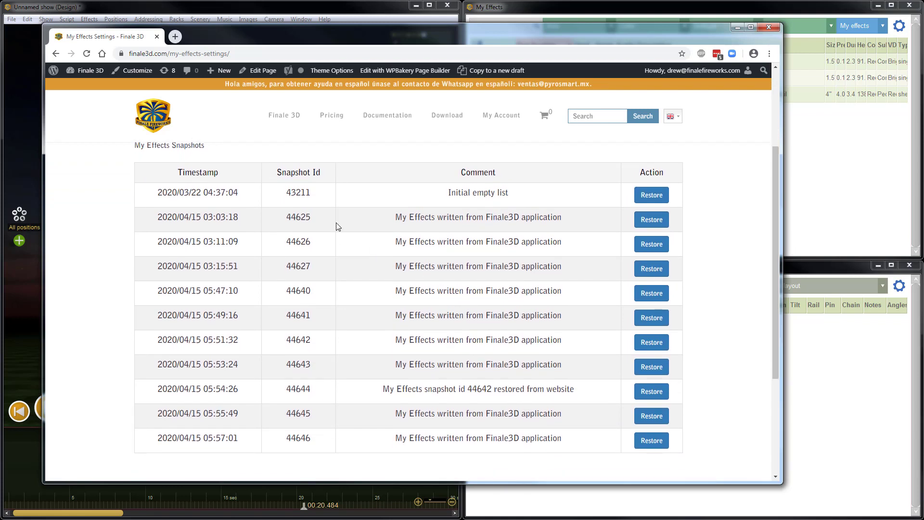
pyautogui.moveTo(323, 275)
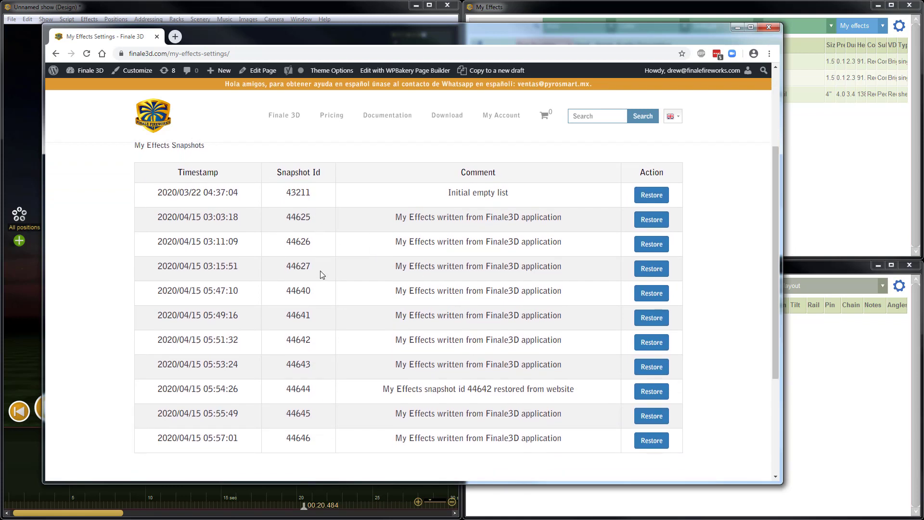
pyautogui.moveTo(270, 448)
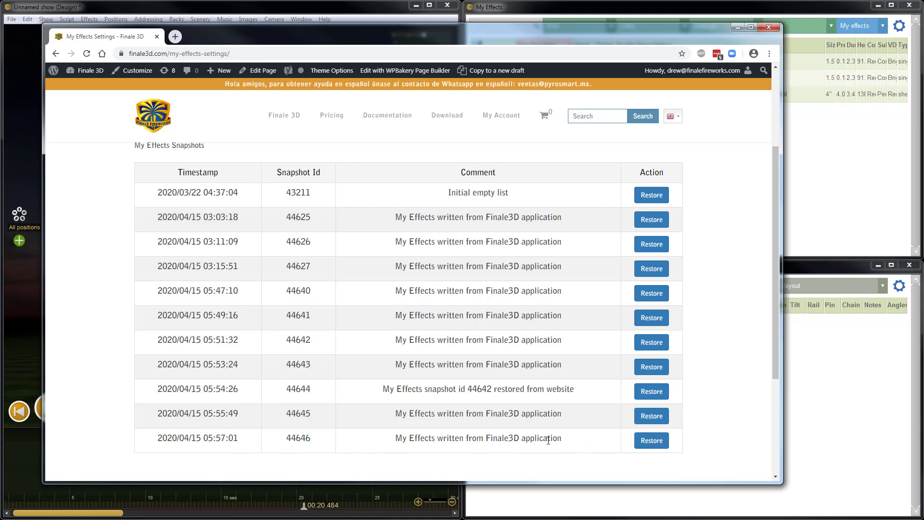
pyautogui.moveTo(568, 446)
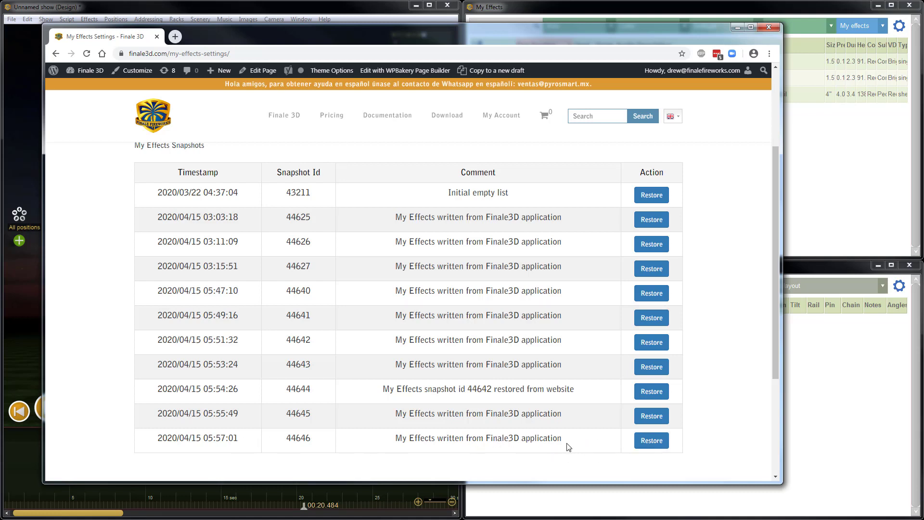
pyautogui.moveTo(302, 415)
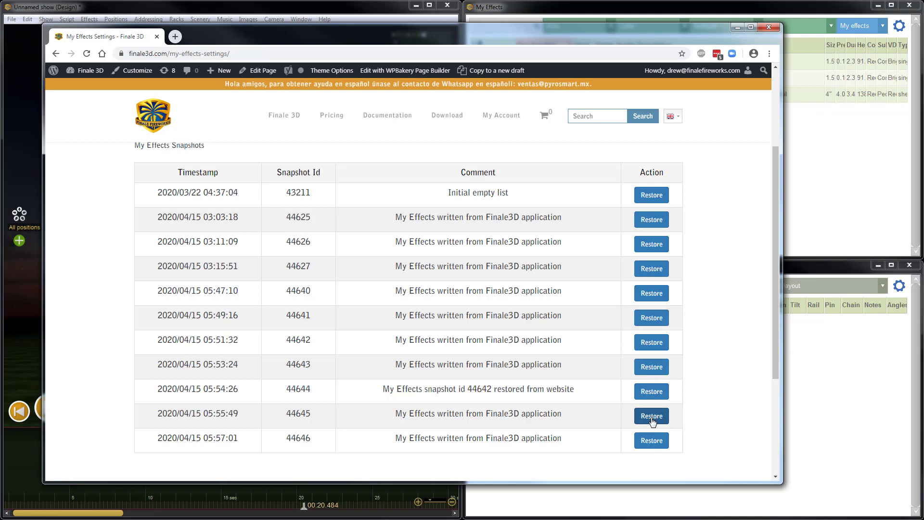
# - Restore My Effects snapshot 44645, creating restore entry 44647
pyautogui.click(650, 415)
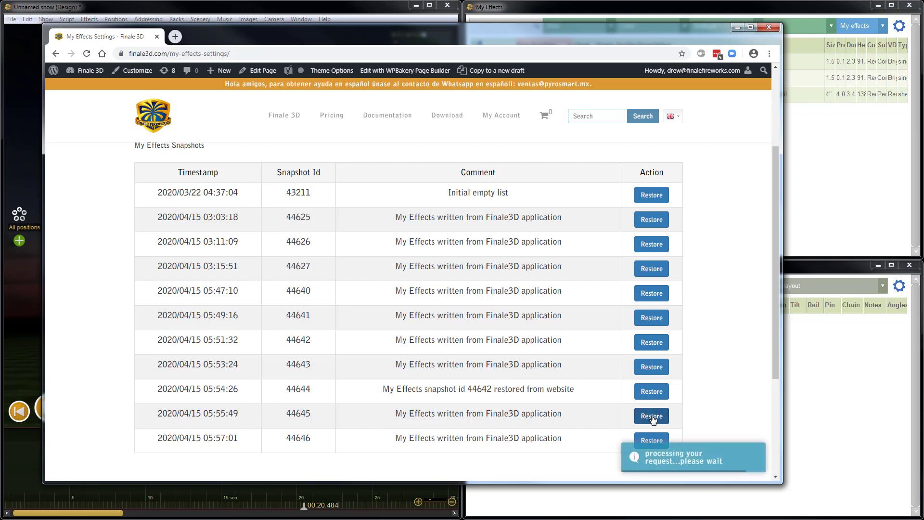
pyautogui.click(651, 416)
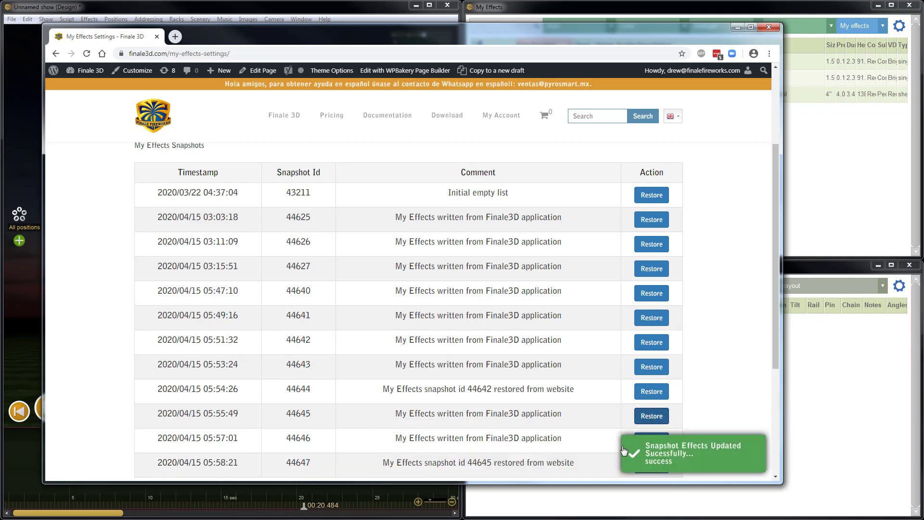
pyautogui.scroll(-3)
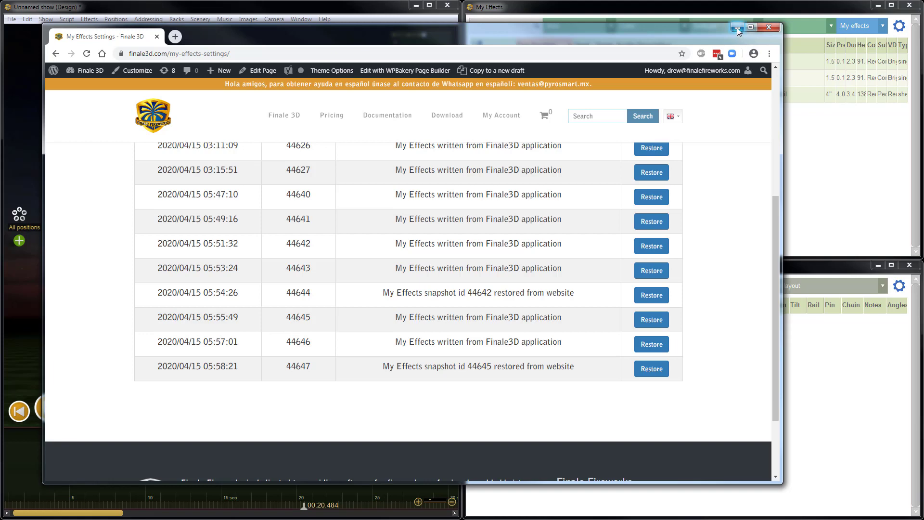
# - Minimize the browser and sync My Effects, bringing back six effects including 4DahliaM and 6Cross
pyautogui.click(737, 27)
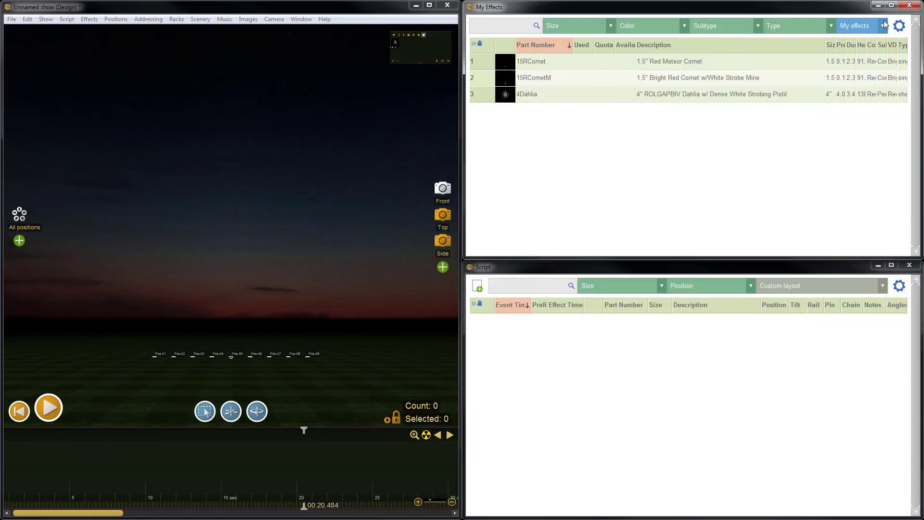
pyautogui.moveTo(864, 121)
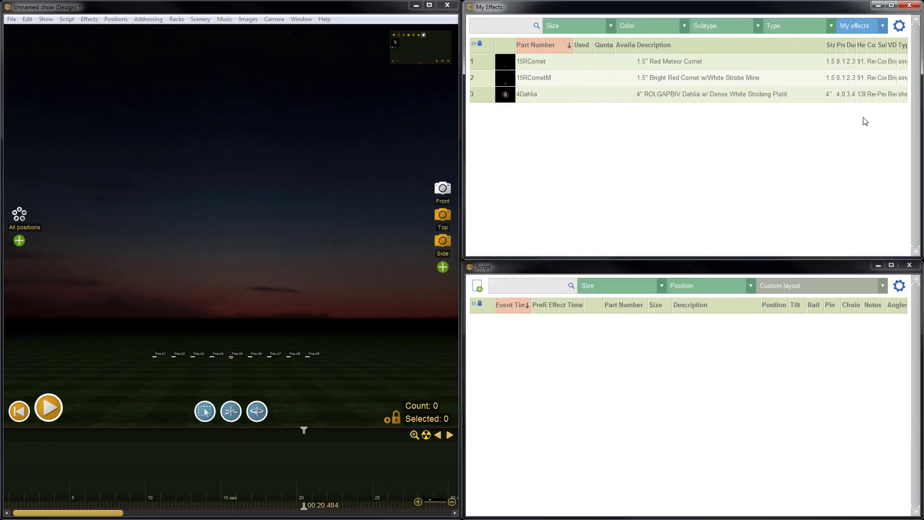
pyautogui.click(860, 25)
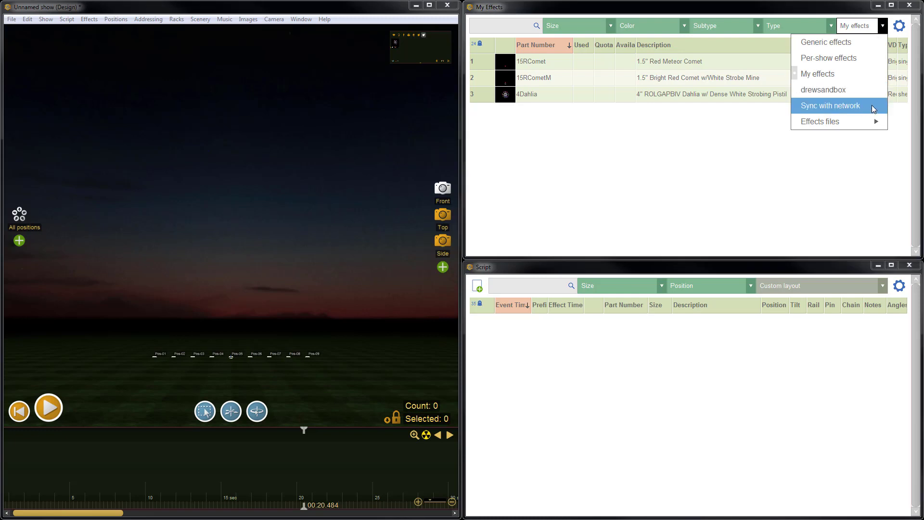
pyautogui.click(830, 106)
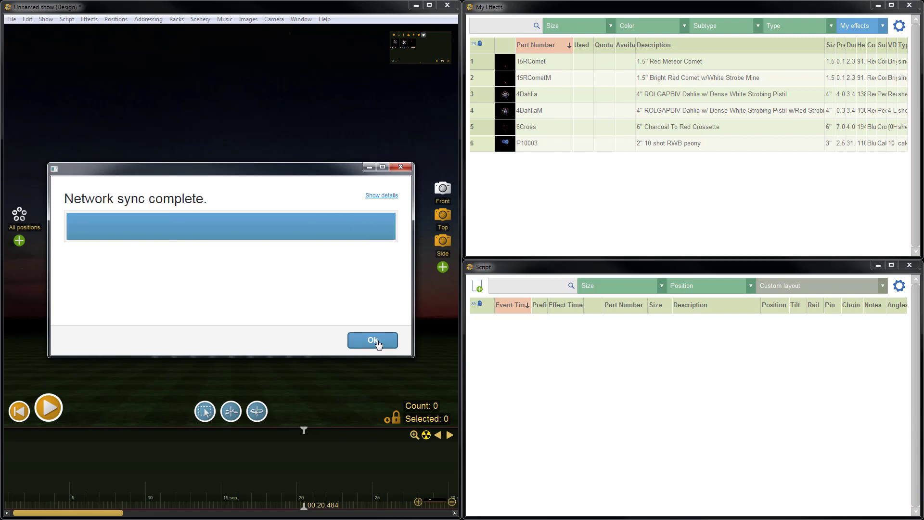
pyautogui.click(372, 340)
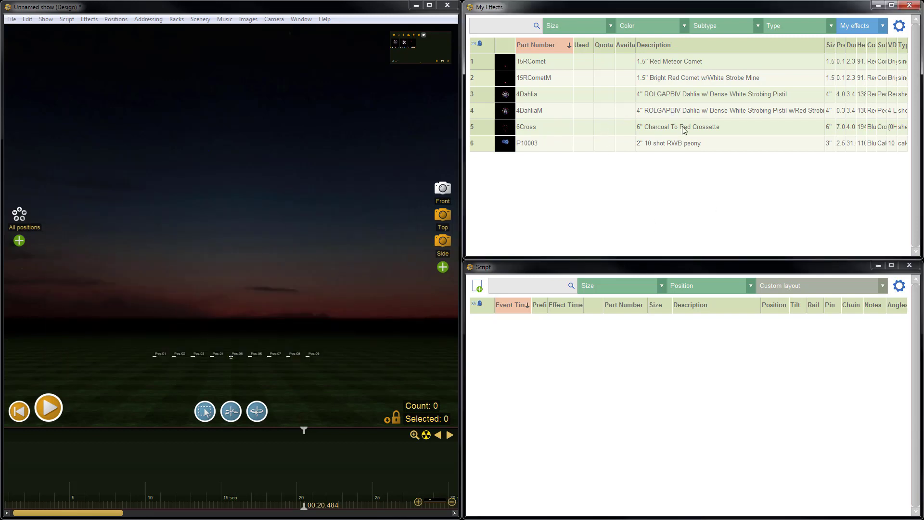
pyautogui.moveTo(686, 121)
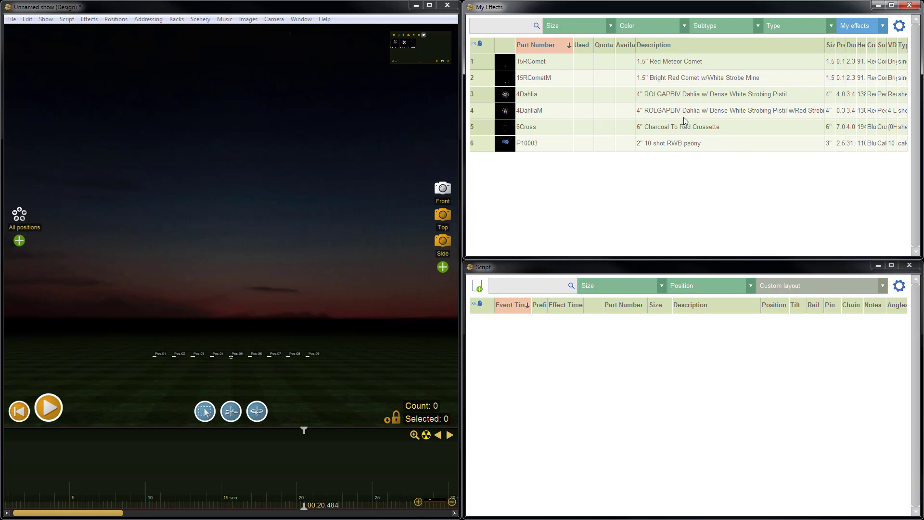
pyautogui.moveTo(673, 178)
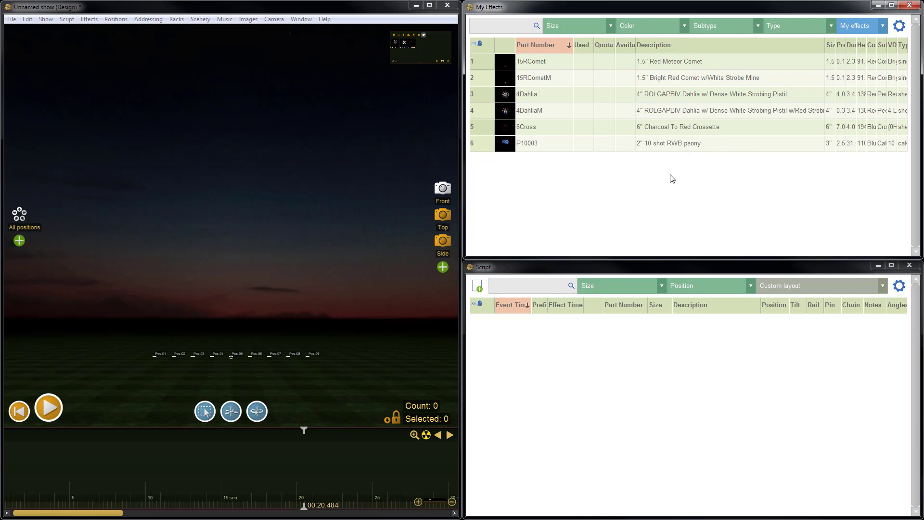
pyautogui.moveTo(672, 193)
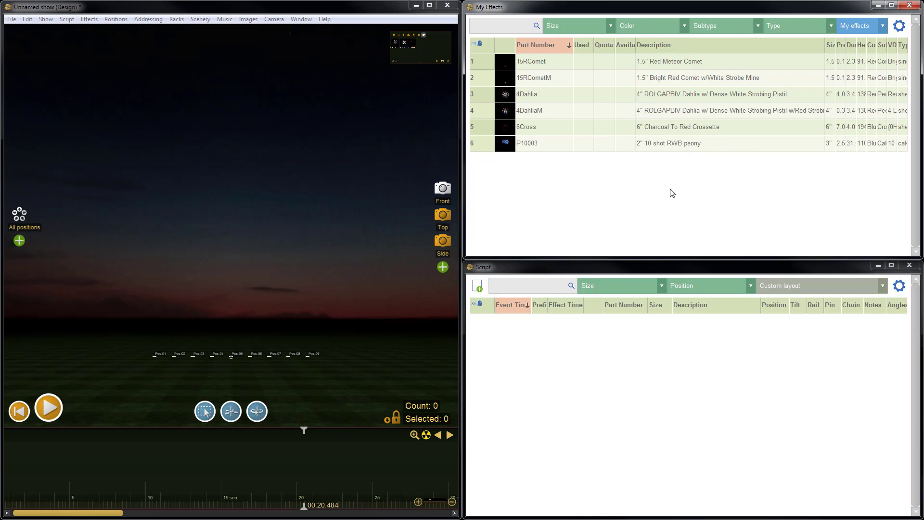